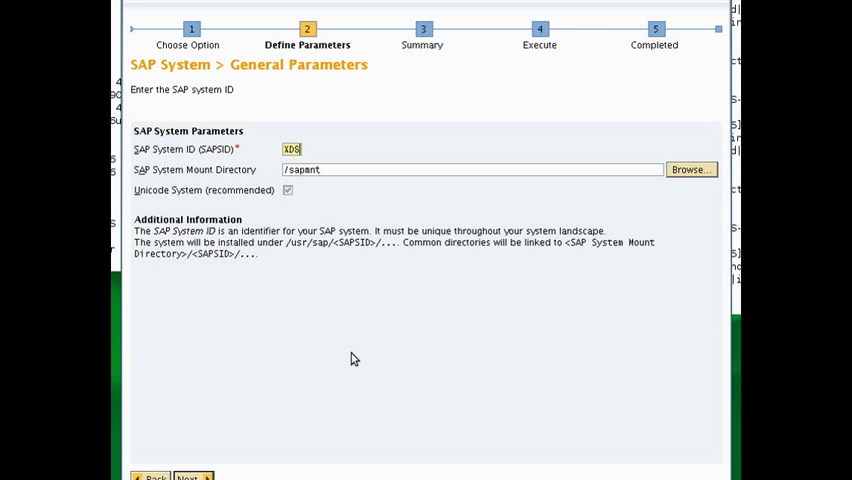
- Choose Central System for ERP 6.0 EHP5 ABAP on IBM DB2 and continue with Custom parameter mode
{"action": "left_click", "coordinate": [152, 476]}
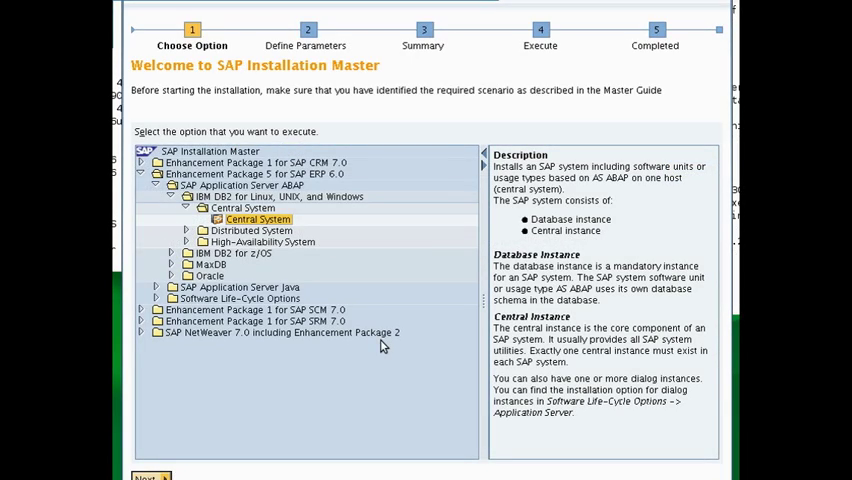
{"action": "left_click", "coordinate": [146, 476]}
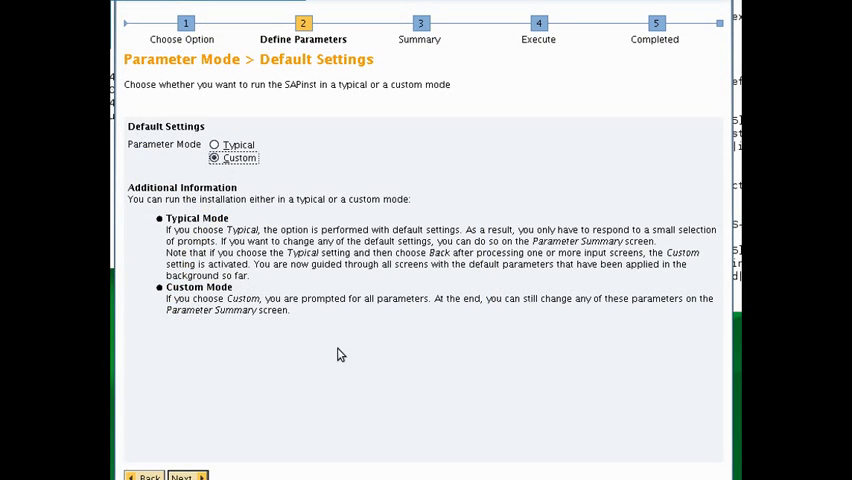
- Proceed from Parameter Mode and confirm the master password for all SAP system users
{"action": "left_click", "coordinate": [188, 476]}
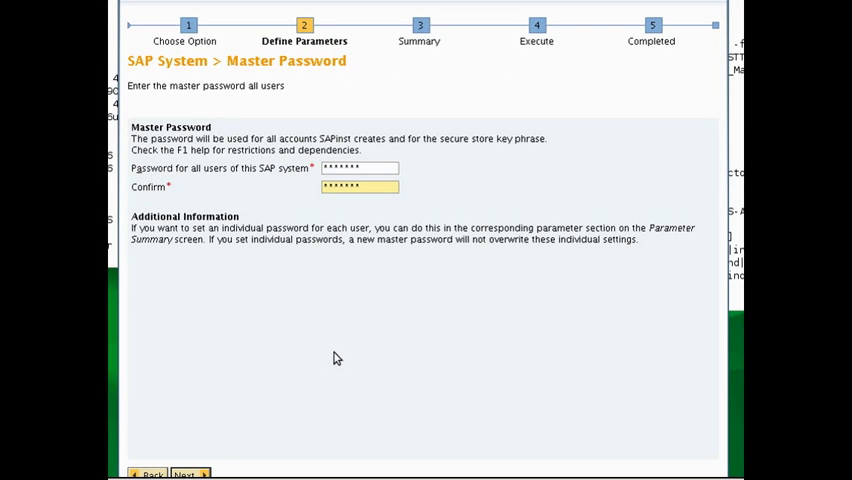
{"action": "left_click", "coordinate": [184, 472]}
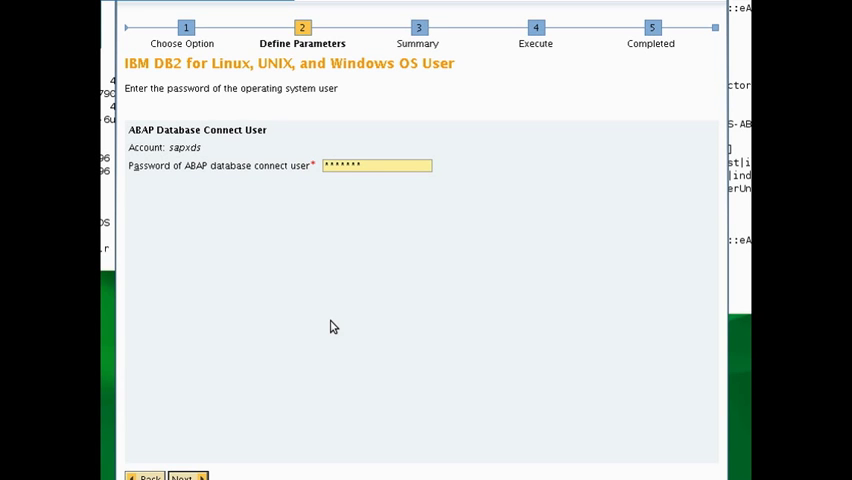
- Confirm the ABAP database connect user password and keep the default DB2 instance memory
{"action": "left_click", "coordinate": [186, 472]}
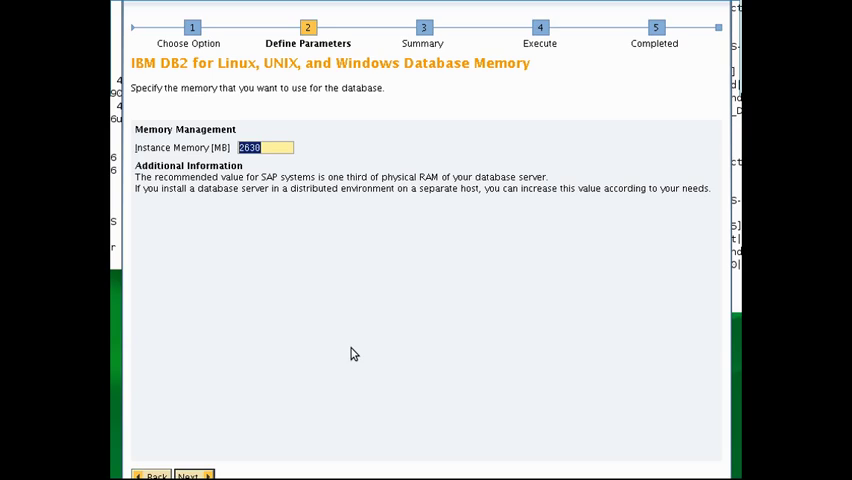
{"action": "left_click", "coordinate": [190, 472]}
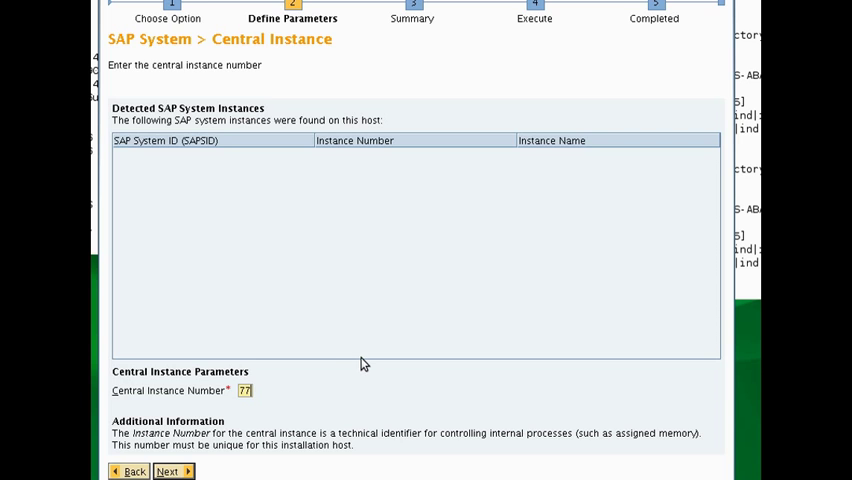
- Confirm the central instance number, keep the SAPCRYPTO.SAR path, include the library and accept the archives to unpack
{"action": "left_click", "coordinate": [166, 472]}
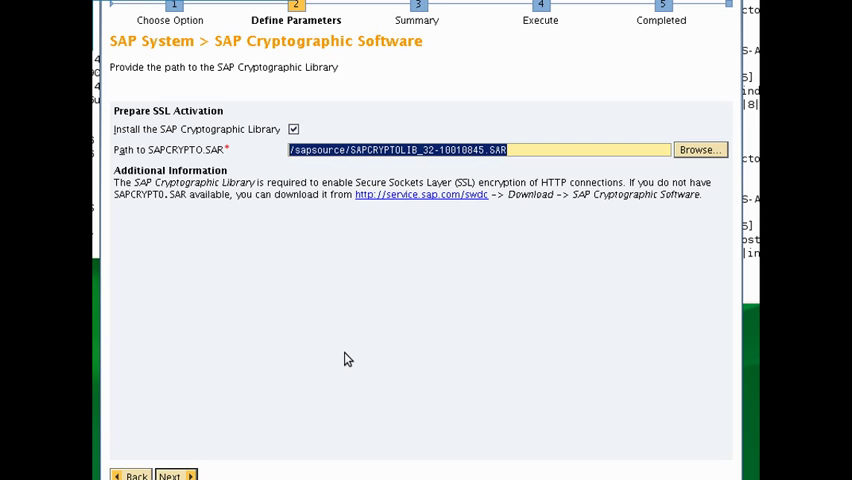
{"action": "left_click", "coordinate": [170, 476]}
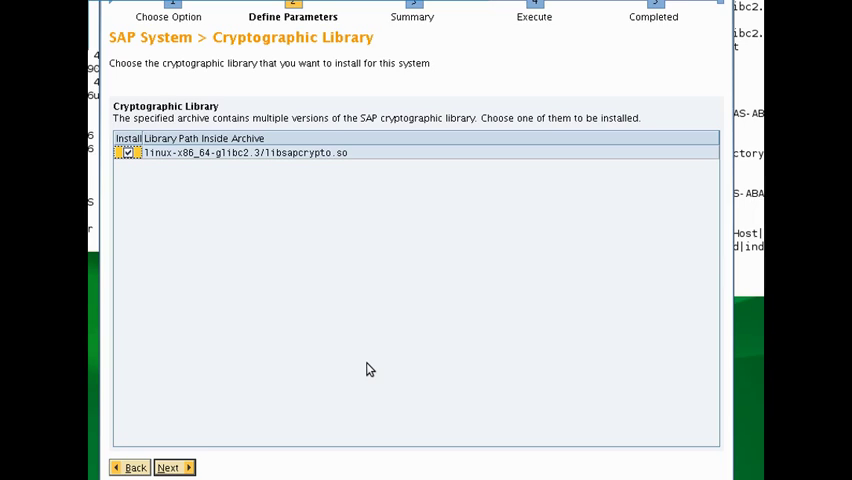
{"action": "left_click", "coordinate": [168, 468]}
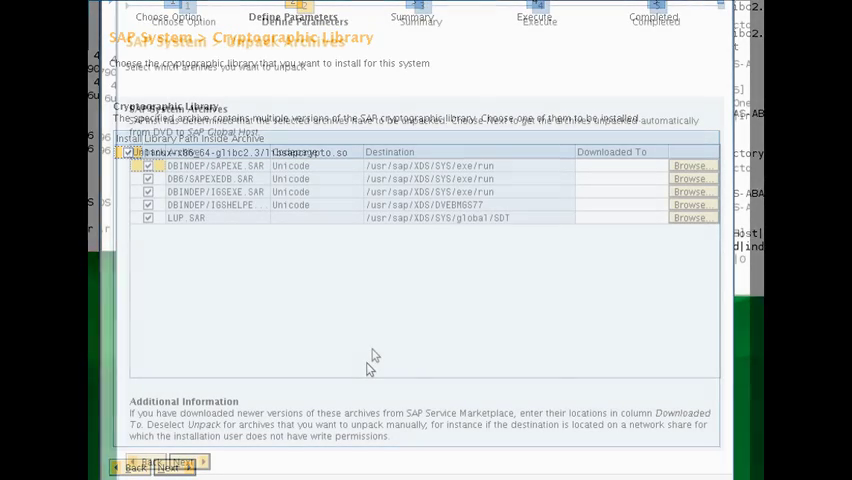
{"action": "left_click", "coordinate": [164, 468]}
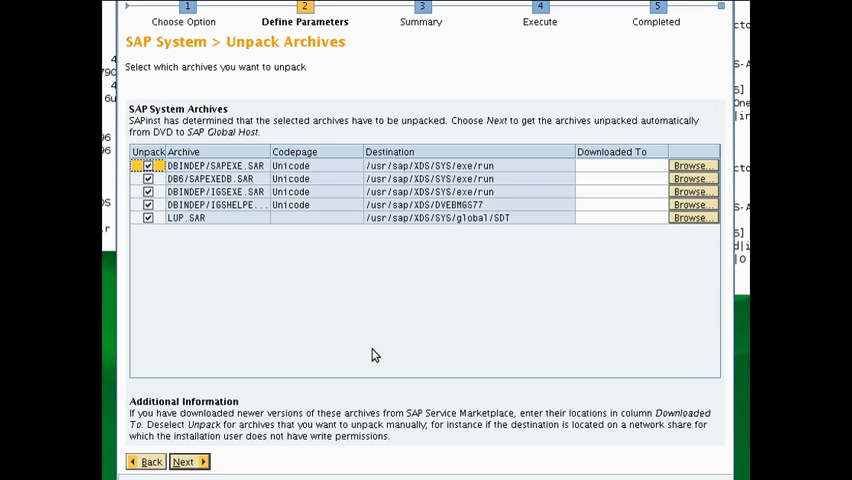
{"action": "left_click", "coordinate": [188, 460]}
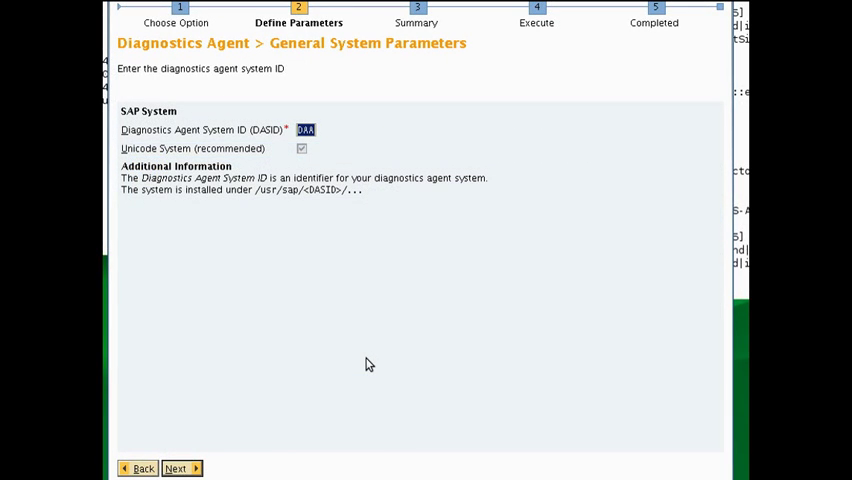
- Accept the diagnostics agent SID, JCE policy archive path, administrator password and instance number
{"action": "left_click", "coordinate": [176, 468]}
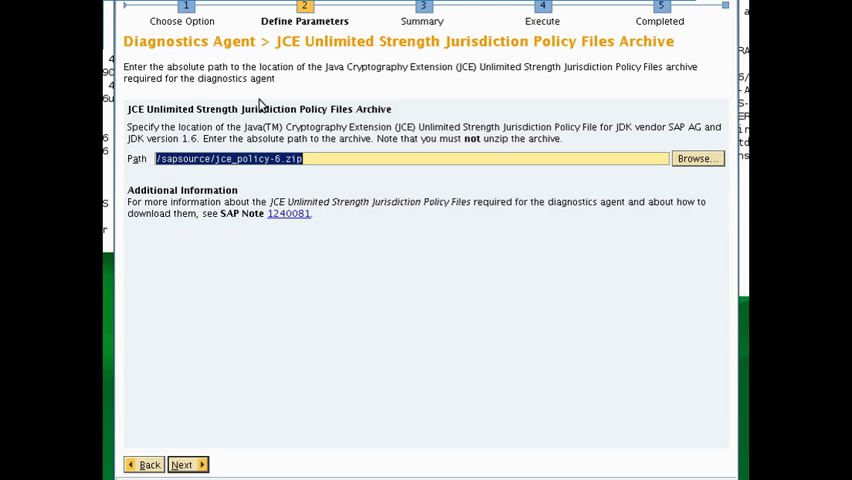
{"action": "left_click", "coordinate": [182, 464]}
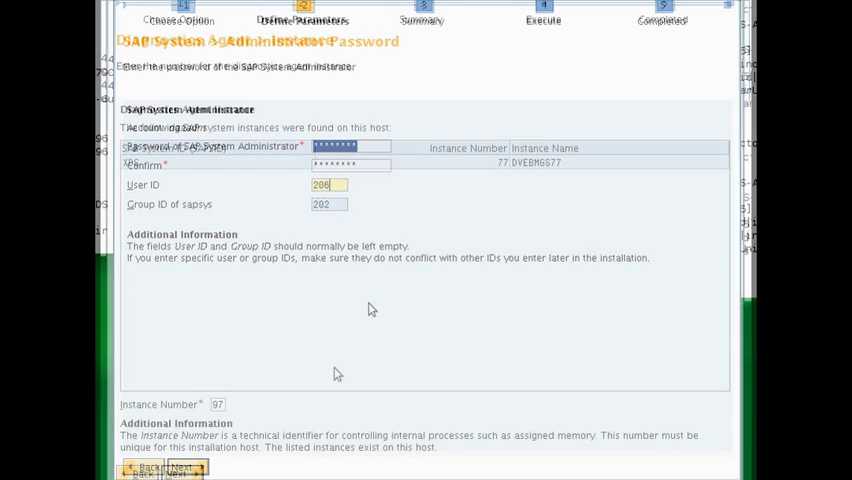
{"action": "left_click", "coordinate": [180, 472]}
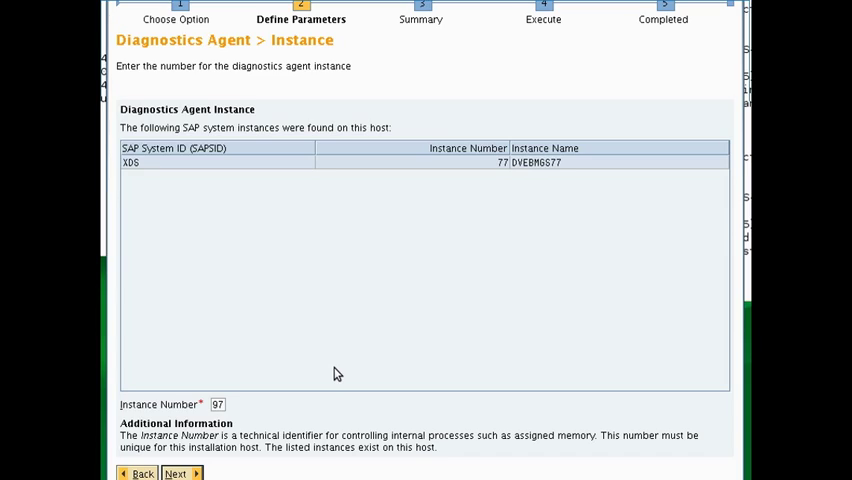
{"action": "left_click", "coordinate": [176, 472]}
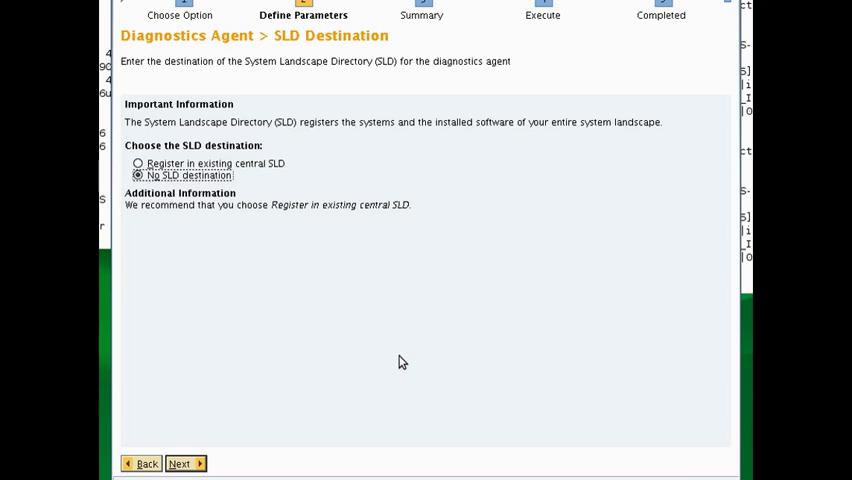
- Choose no SLD destination, confirm the Solution Manager key and run the installation to completion
{"action": "left_click", "coordinate": [180, 464]}
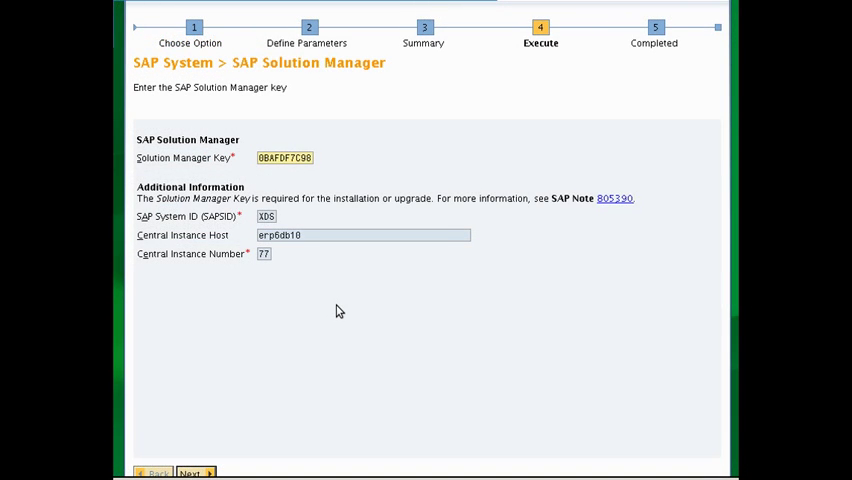
{"action": "left_click", "coordinate": [190, 472]}
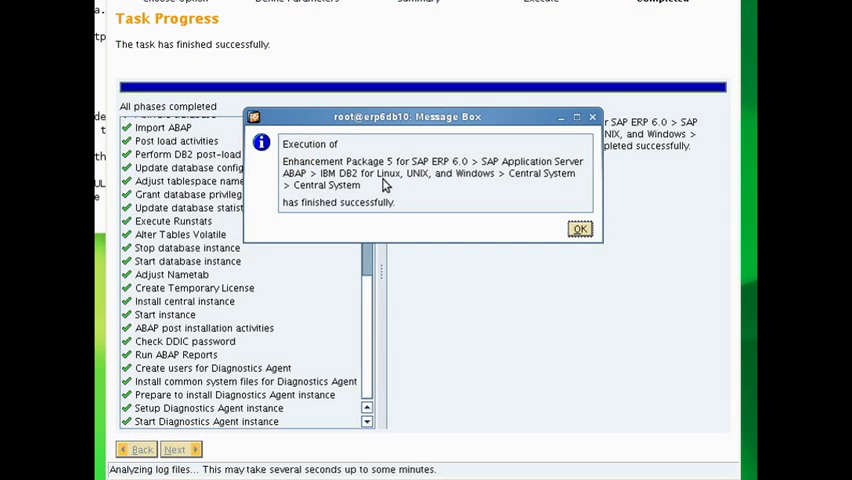